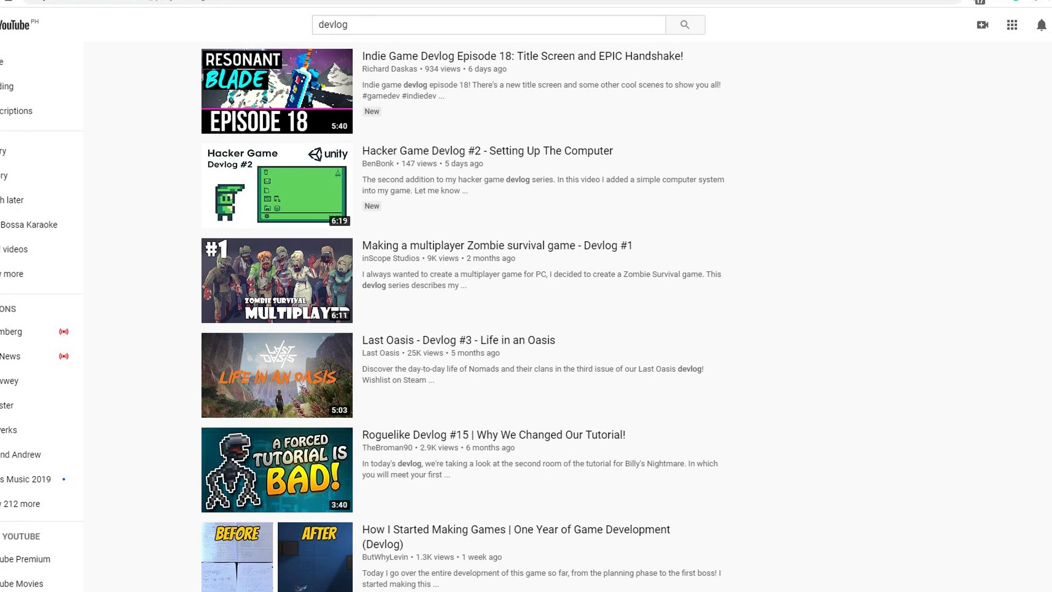
Step: Open the official godotengine.org site from the Google search results
{"action": "scroll", "scroll_direction": "down", "scroll_amount": 3}
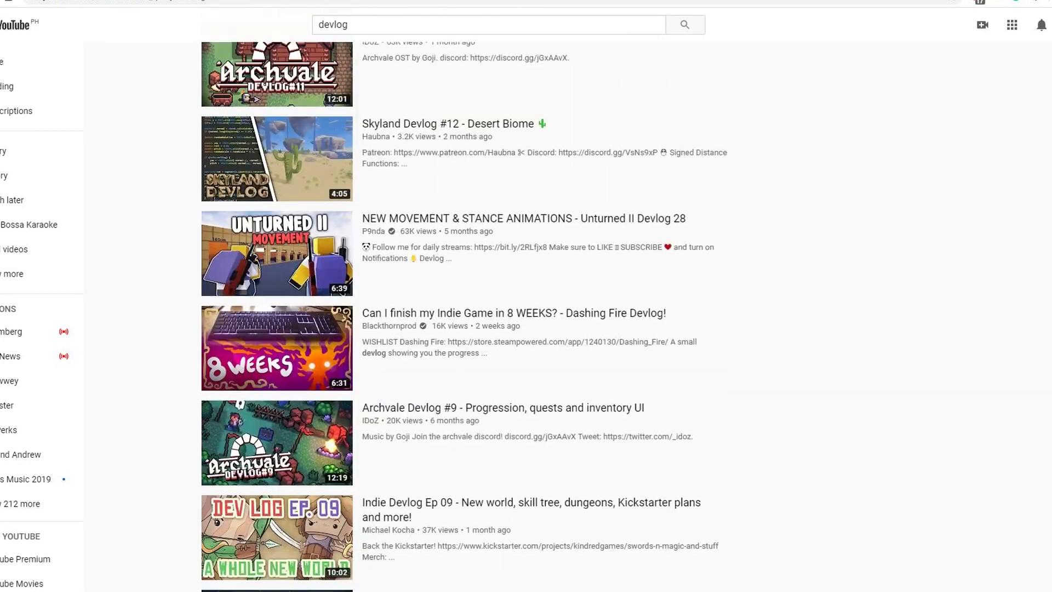
{"action": "scroll", "scroll_direction": "down", "scroll_amount": 3}
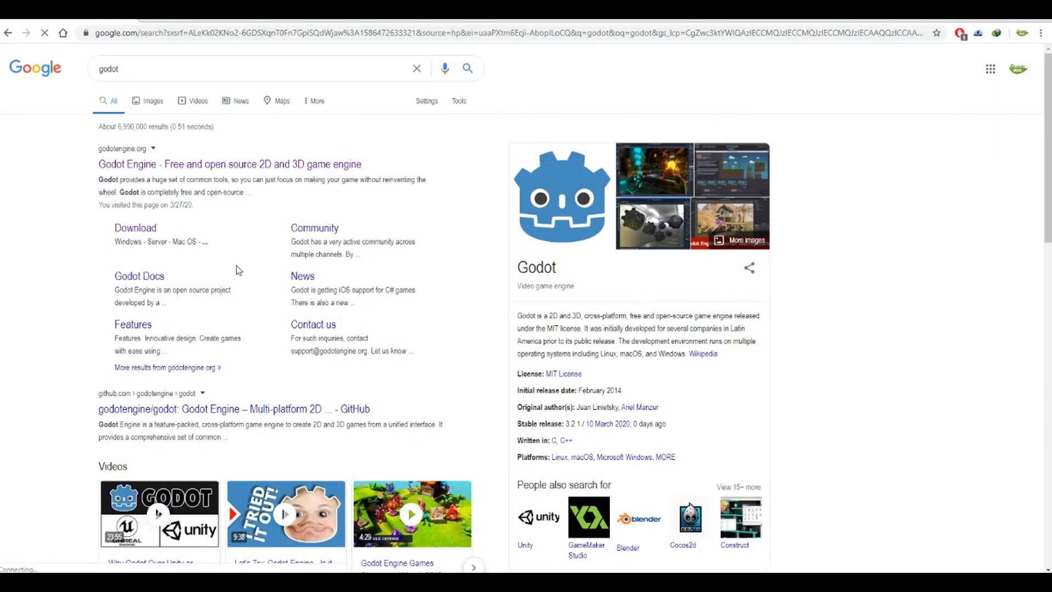
{"action": "left_click", "coordinate": [229, 163]}
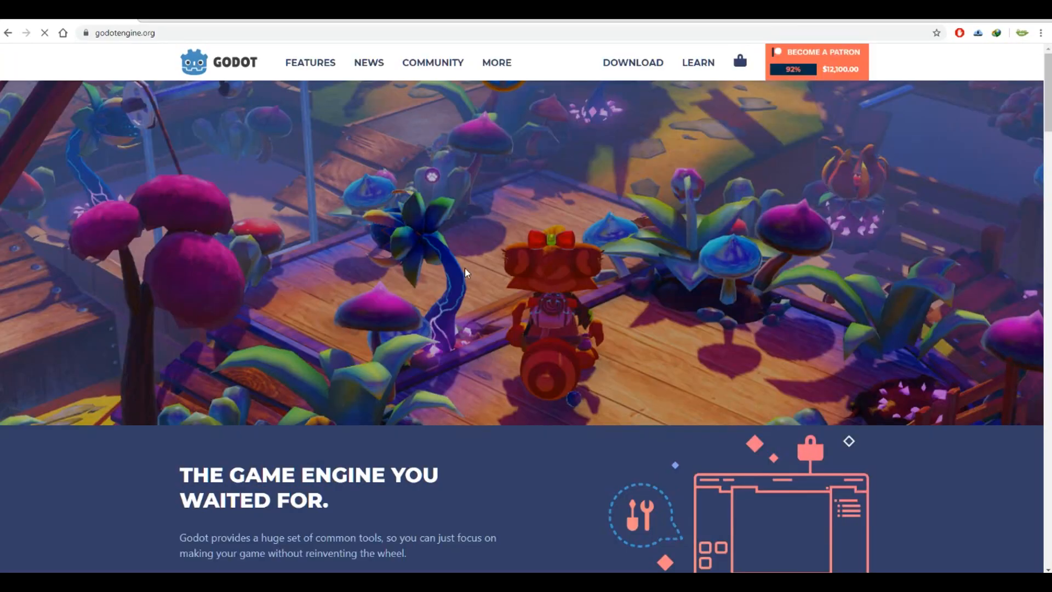
Step: Go to the Godot downloads page from the homepage navigation bar
{"action": "scroll", "scroll_direction": "down", "scroll_amount": 3}
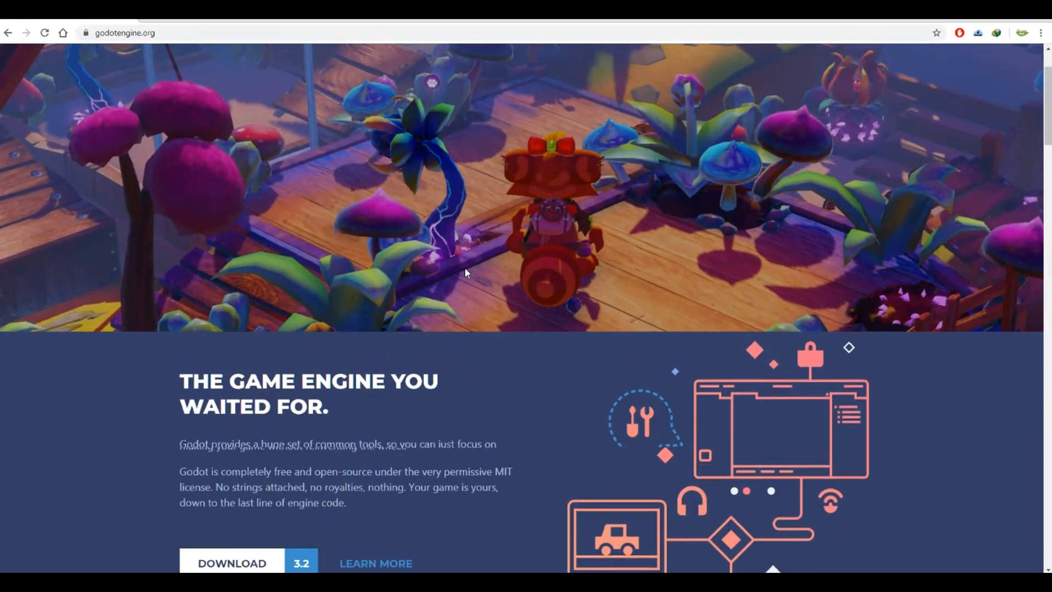
{"action": "scroll", "scroll_direction": "up", "scroll_amount": 3}
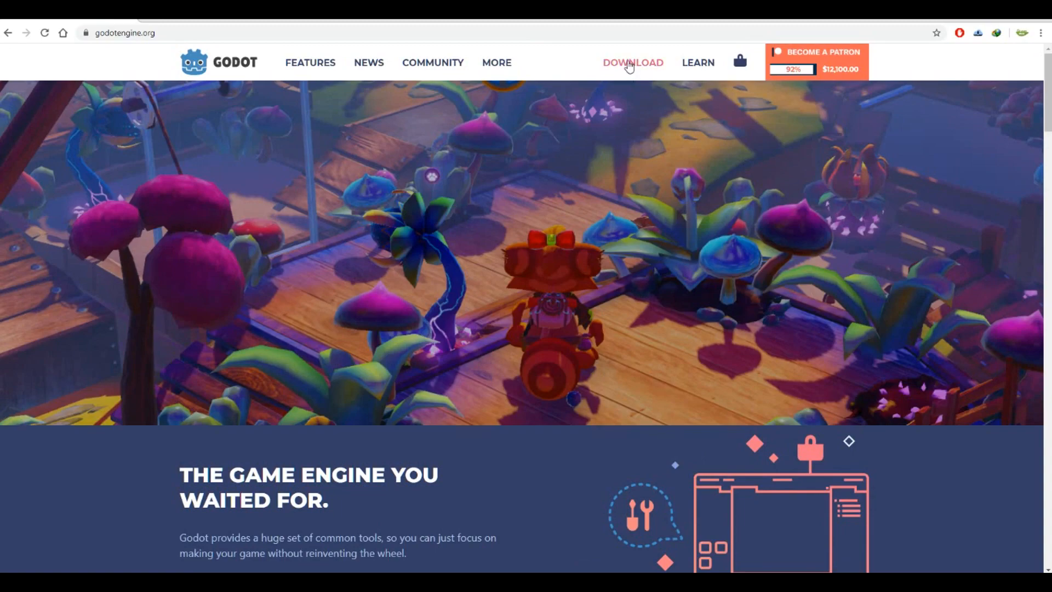
{"action": "left_click", "coordinate": [631, 63]}
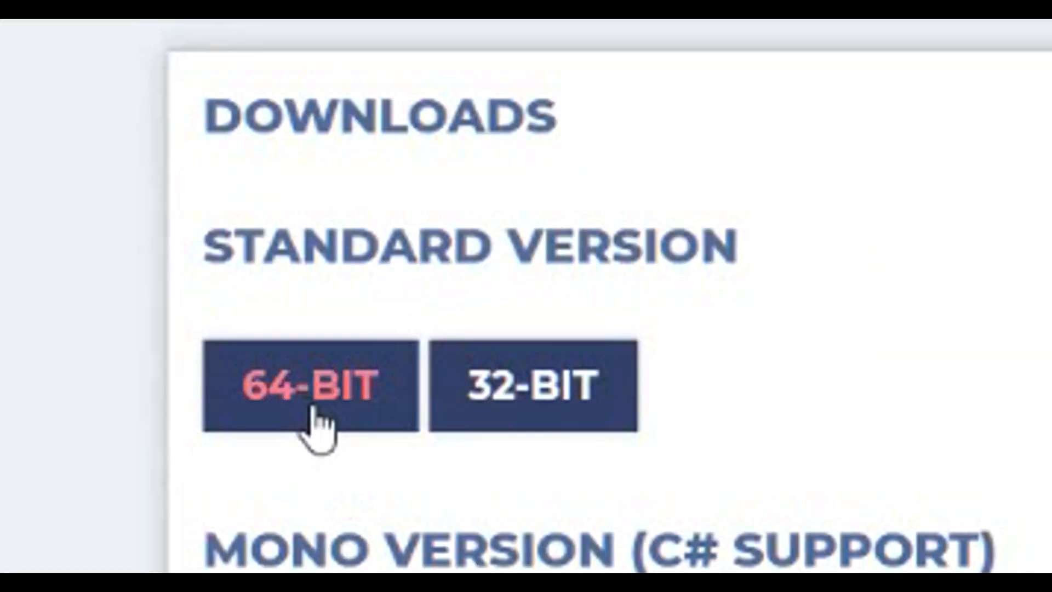
Step: Start downloading the standard 64-bit version of Godot via the download manager
{"action": "left_click", "coordinate": [310, 386]}
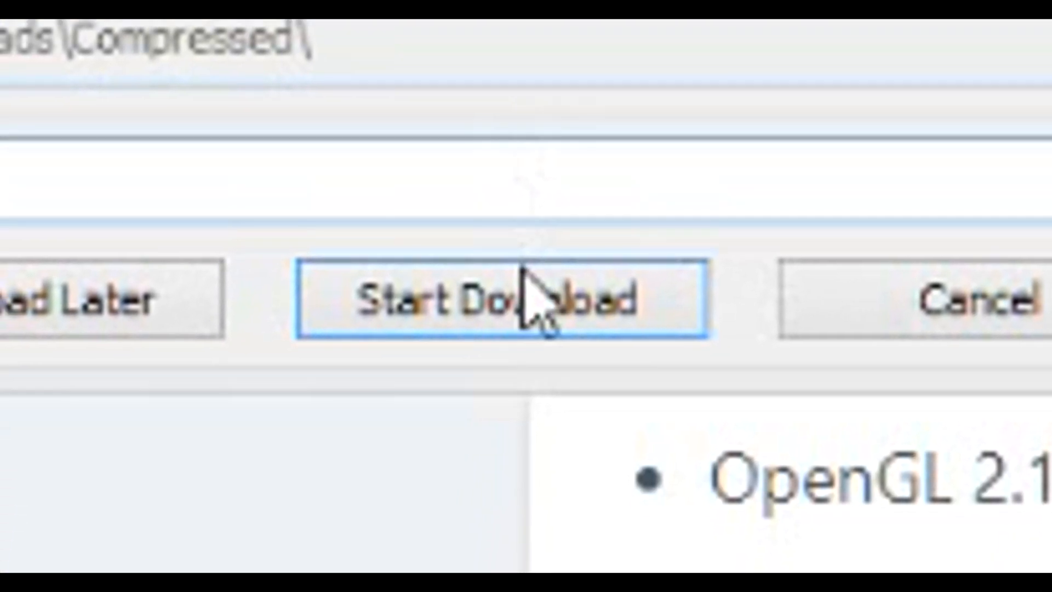
{"action": "left_click", "coordinate": [511, 298]}
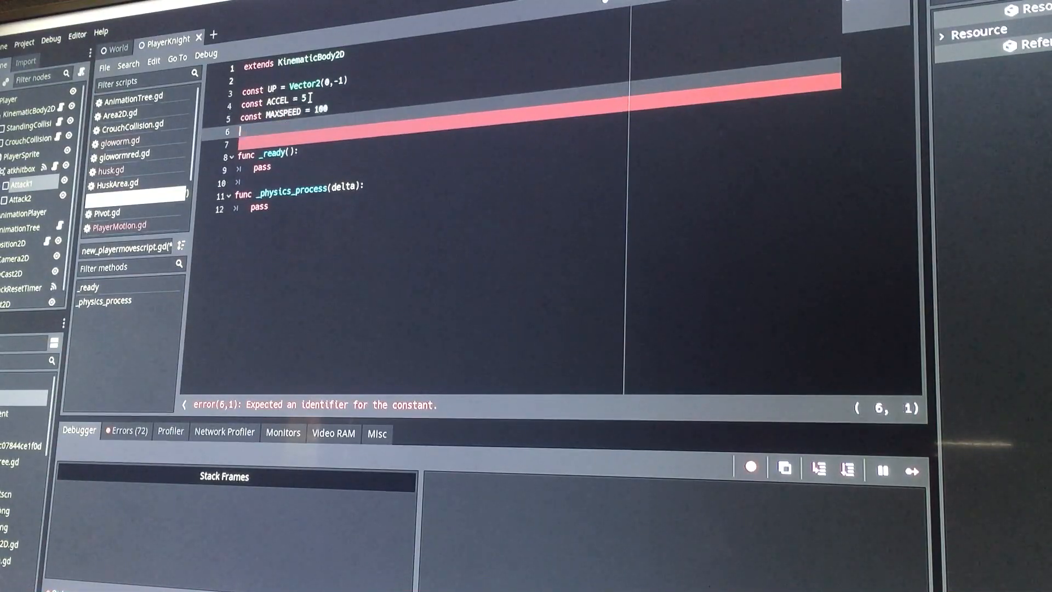
Step: Add var motion = Vector2() and rightward acceleration capped by ACCEL and MAXSPEED
{"action": "type", "text": "var motion = Vector2()"}
{"action": "type", "text": "if motion.x >"}
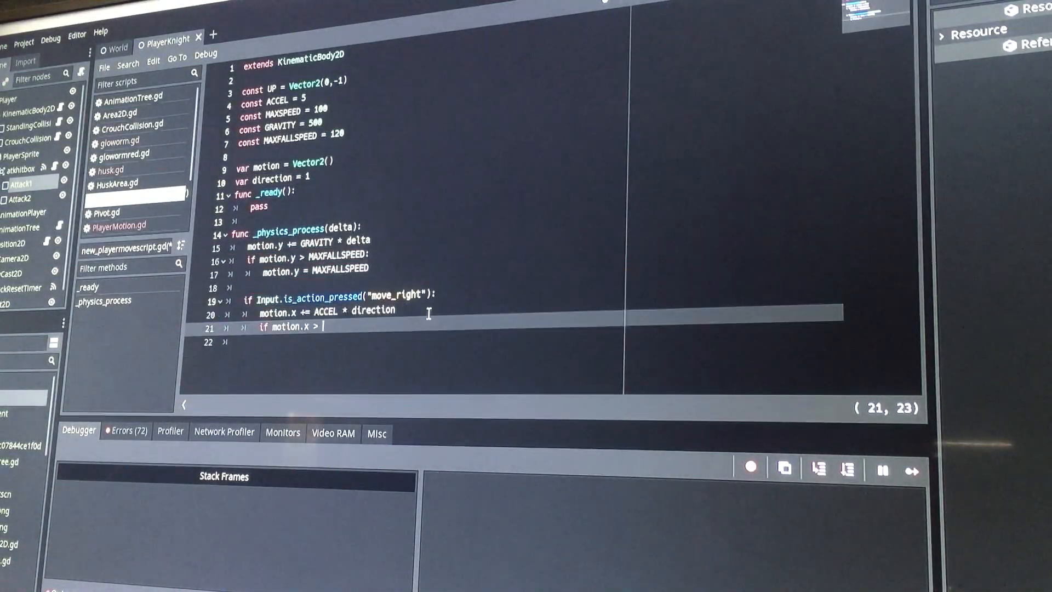
{"action": "type", "text": "motion = min(ACCEL, MAXSPEED)"}
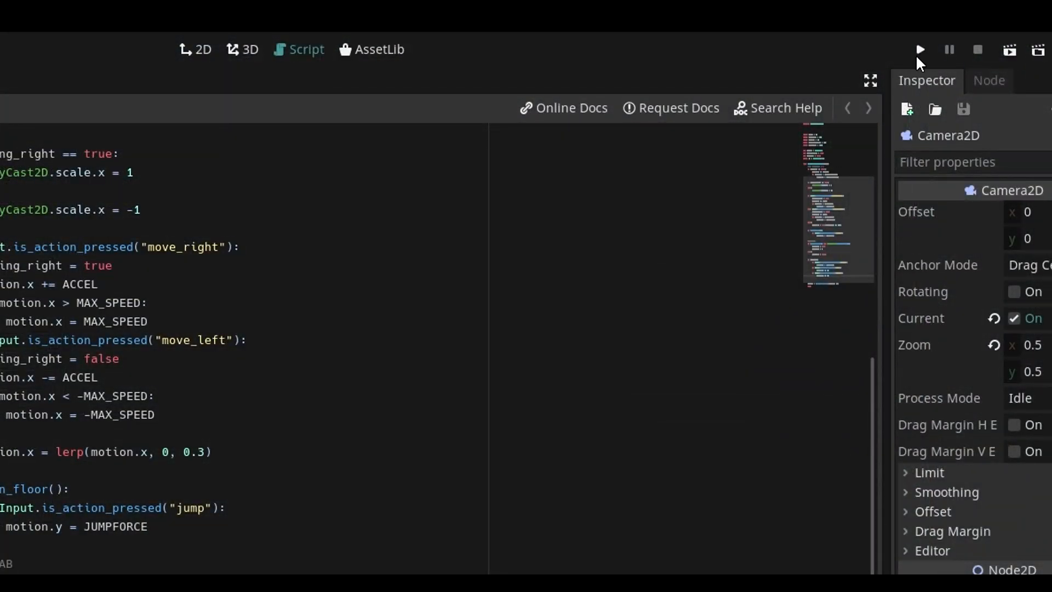
{"action": "mouse_move", "coordinate": [920, 50]}
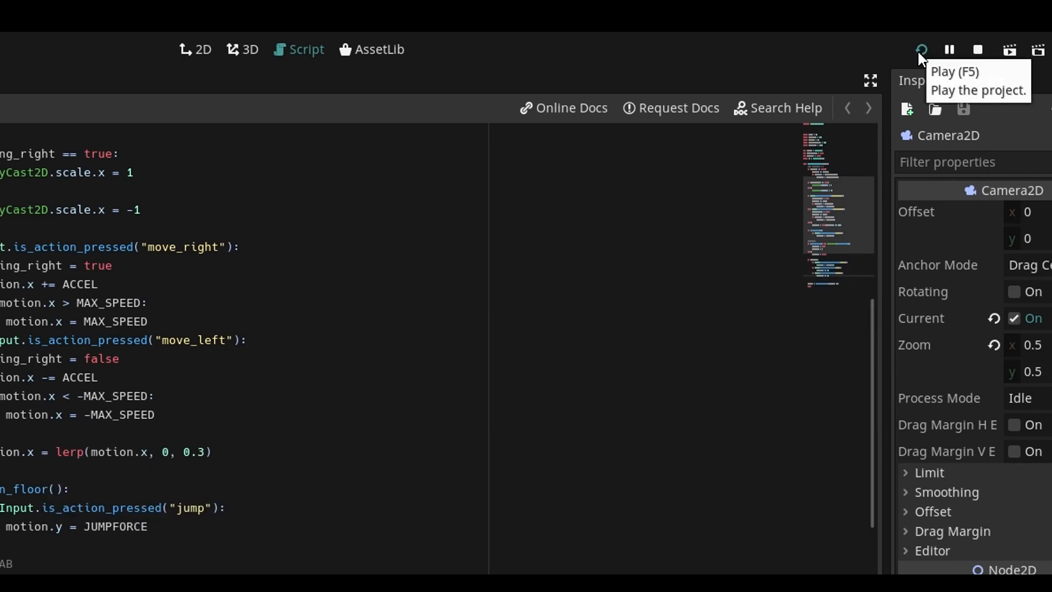
Step: Run the project and move the square player left on the stone tile level
{"action": "left_click", "coordinate": [922, 49]}
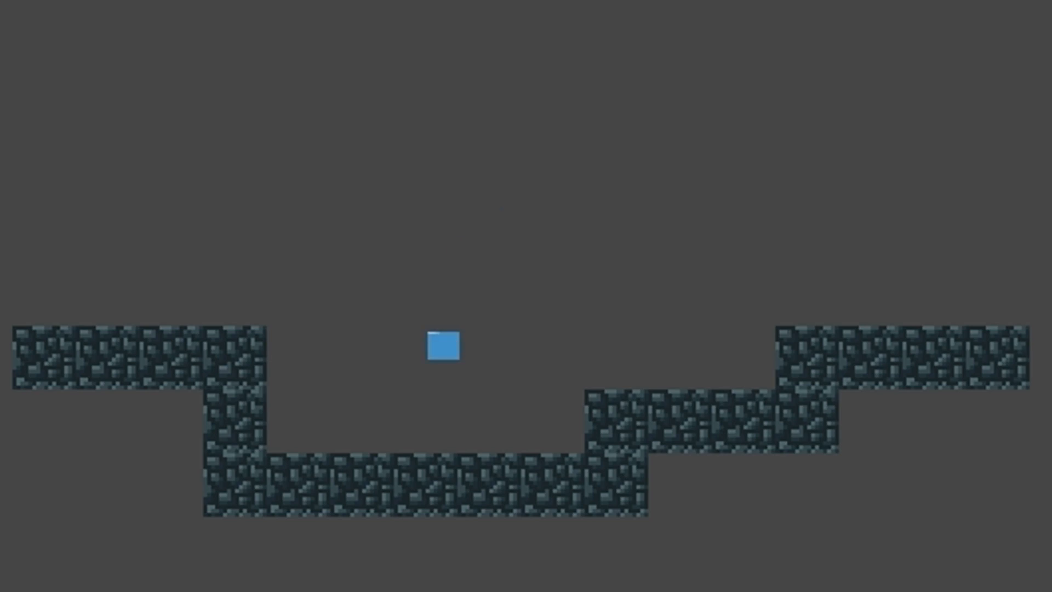
{"action": "key", "text": "Left"}
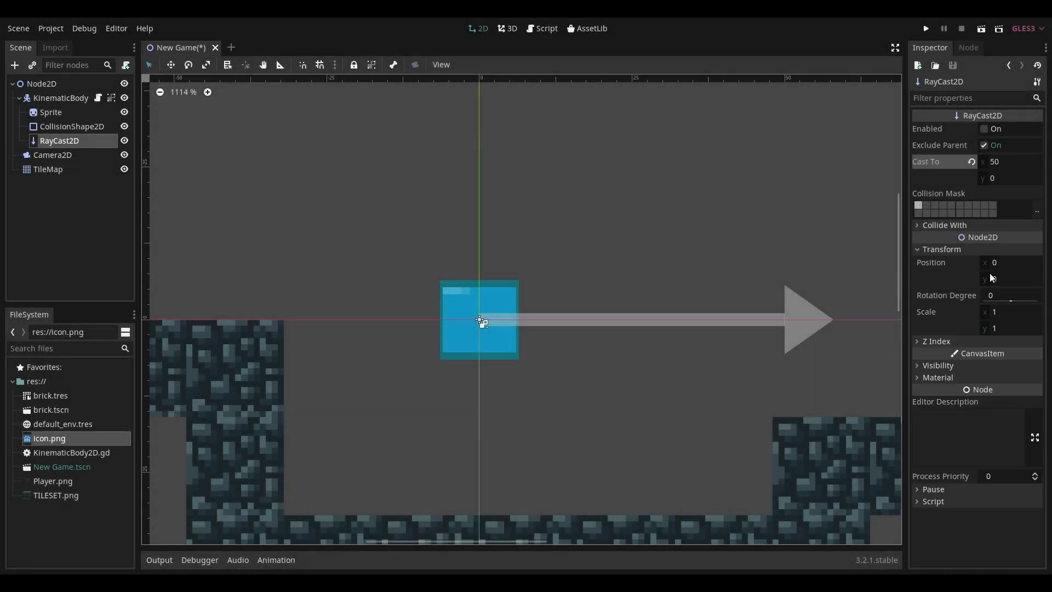
Step: Set the RayCast2D's Transform Position y to -8 in the Inspector
{"action": "left_click", "coordinate": [1006, 278]}
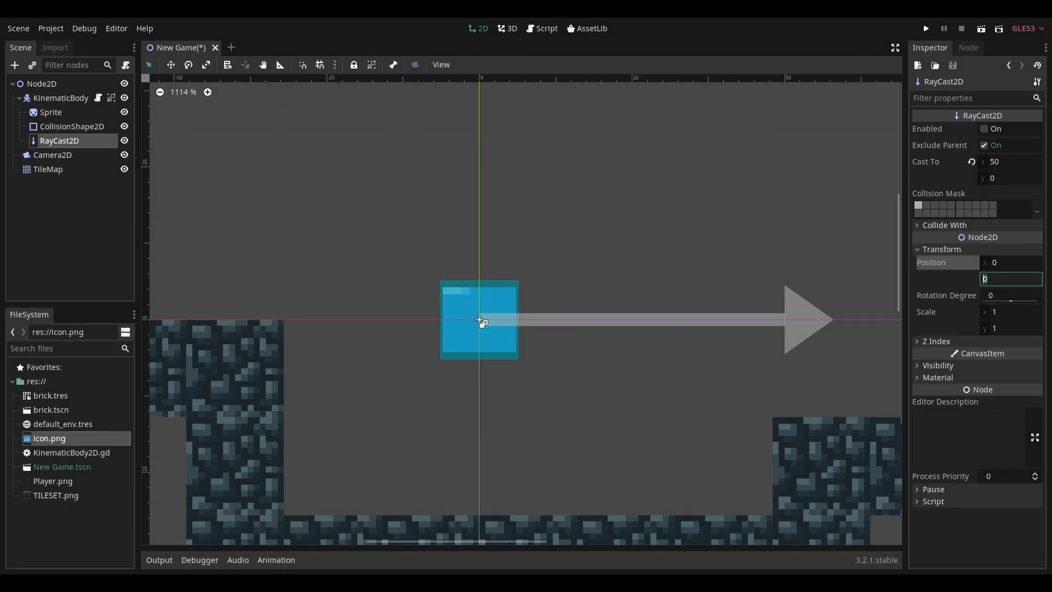
{"action": "type", "text": "-8"}
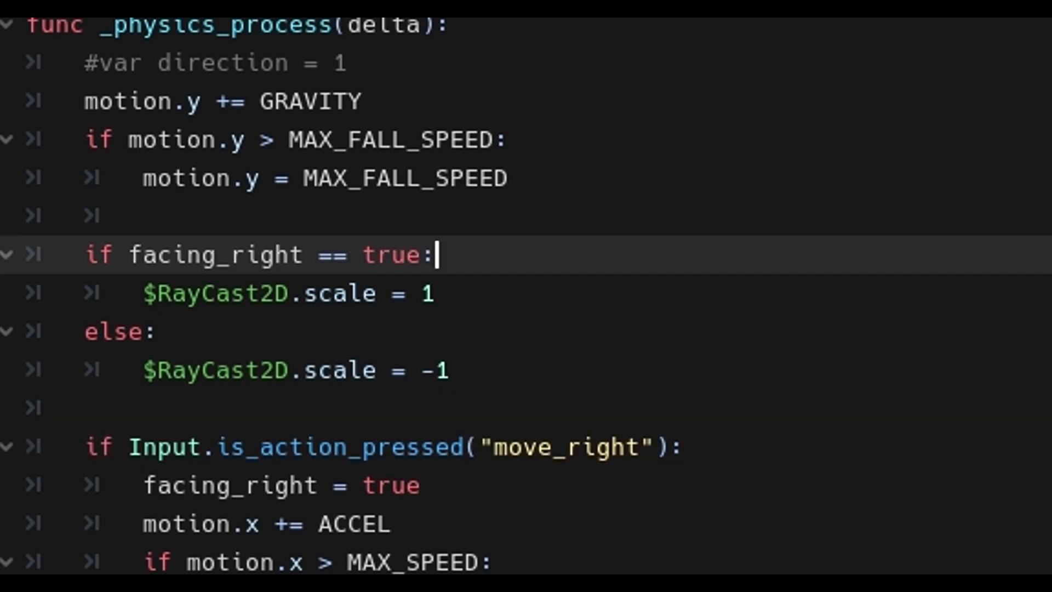
Step: Flip $RayCast2D.scale to 1 when facing_right, else -1, in _physics_process
{"action": "scroll", "scroll_direction": "down", "scroll_amount": 3}
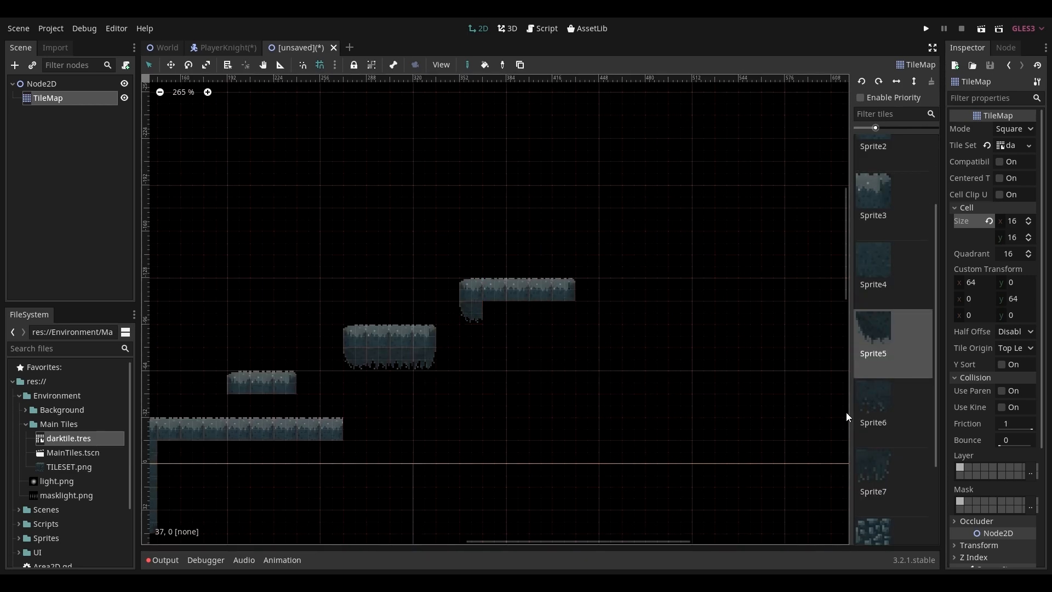
Step: Place dark stone tiles from the palette to build platforms on the TileMap
{"action": "scroll", "scroll_direction": "up", "scroll_amount": 3}
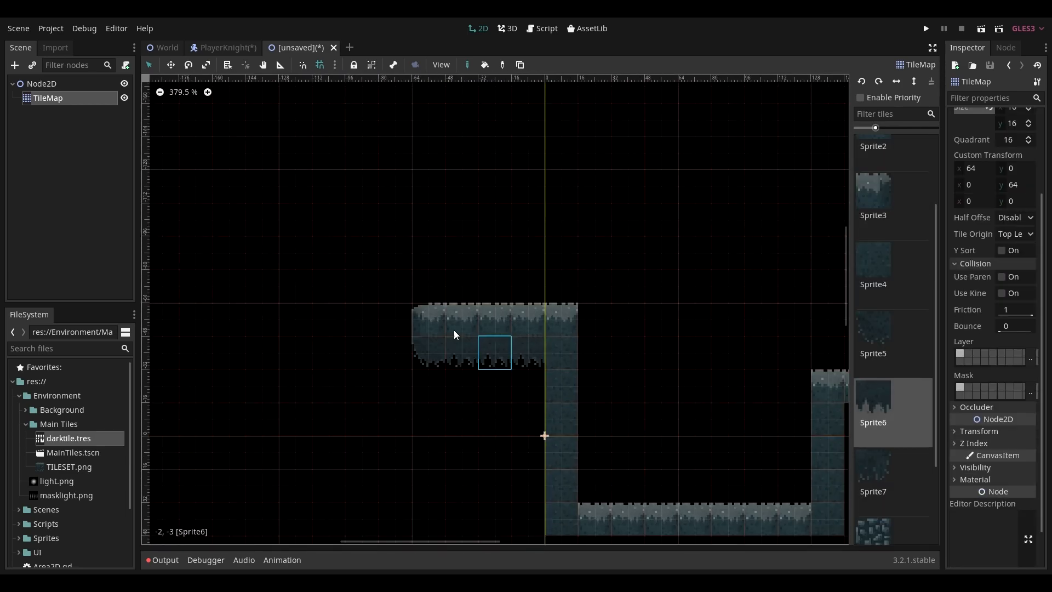
{"action": "left_click", "coordinate": [926, 28]}
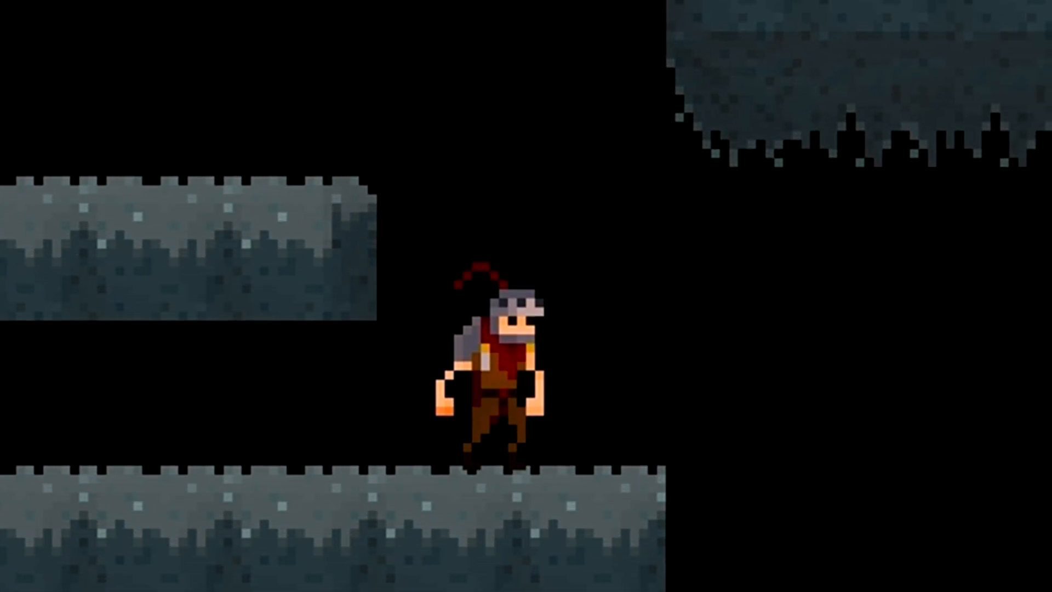
Step: Jump the player between the stone platforms in the running scene
{"action": "key", "text": "space"}
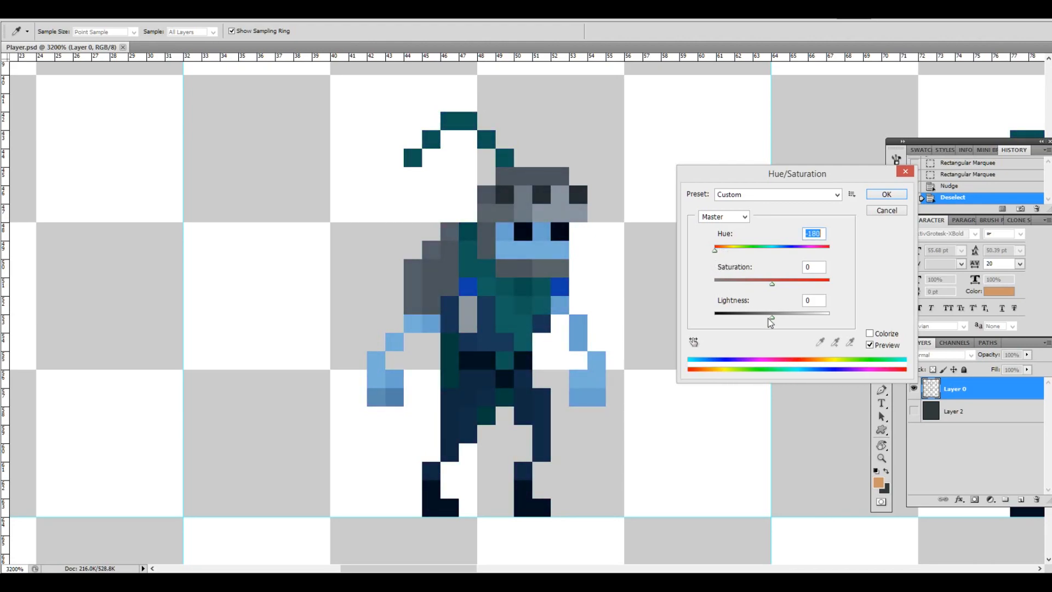
Step: Apply the -180 hue shift to the sprite and repaint a teal pixel on its head
{"action": "left_click", "coordinate": [886, 194]}
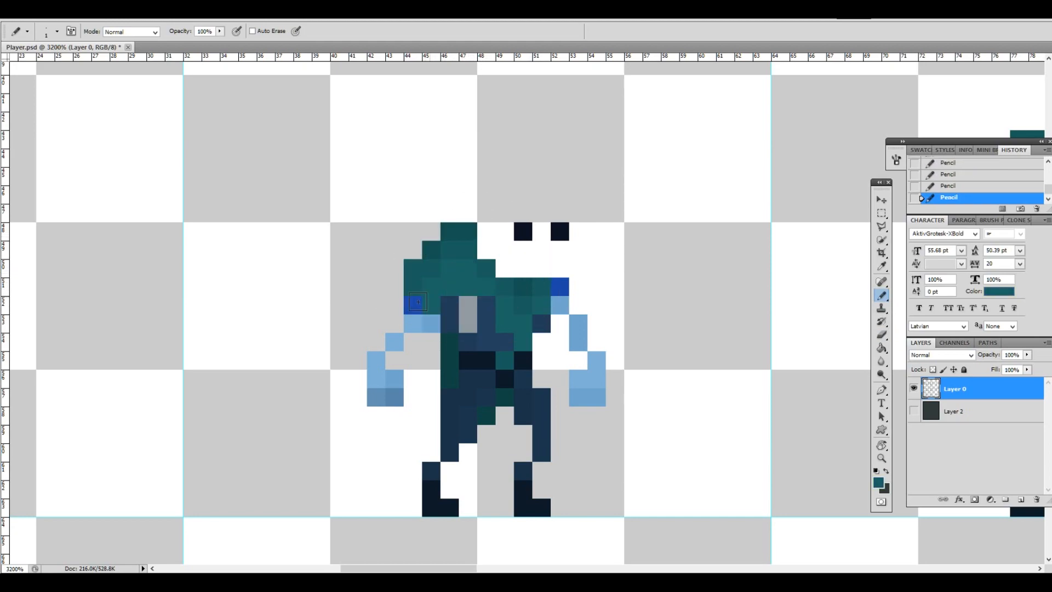
{"action": "left_click", "coordinate": [913, 411]}
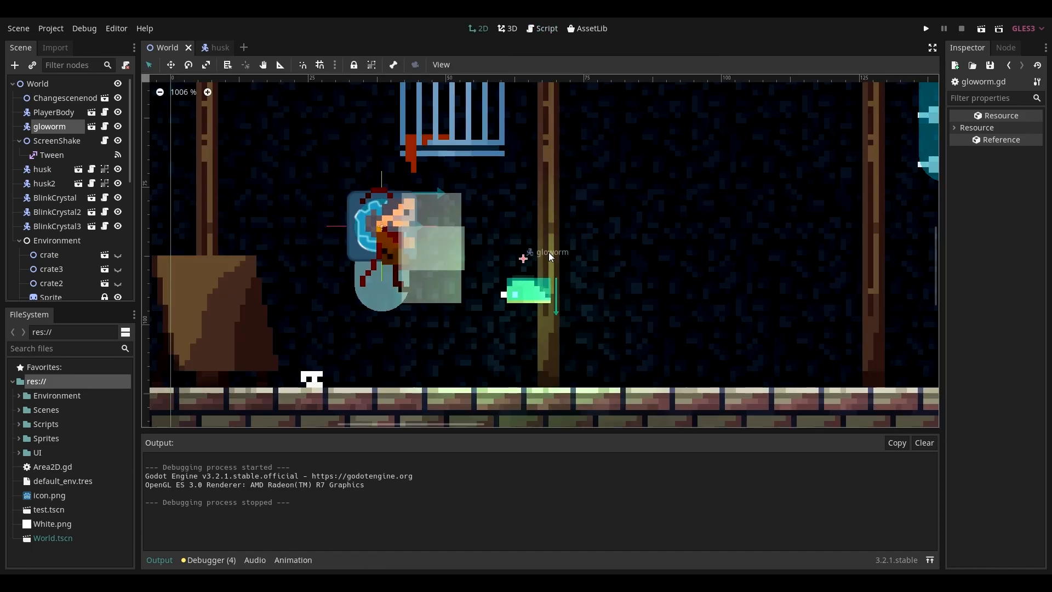
Step: Position the instanced gloworm enemy near the player in the World level
{"action": "scroll", "scroll_direction": "up", "scroll_amount": 3}
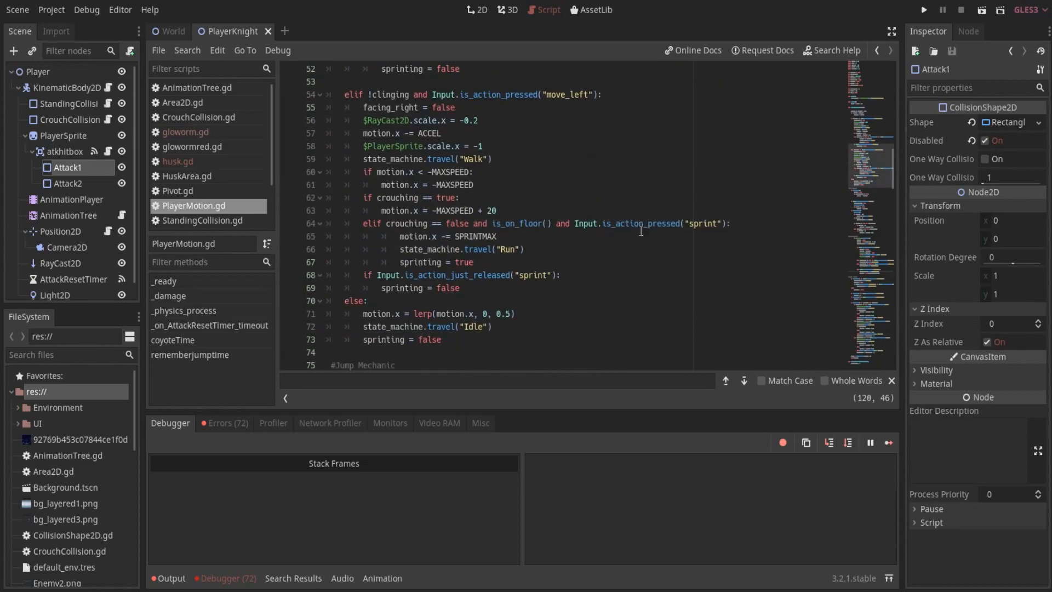
Step: Scroll through PlayerMotion.gd past the wall-clinging code to the attackpoints combo section
{"action": "scroll", "scroll_direction": "down", "scroll_amount": 3}
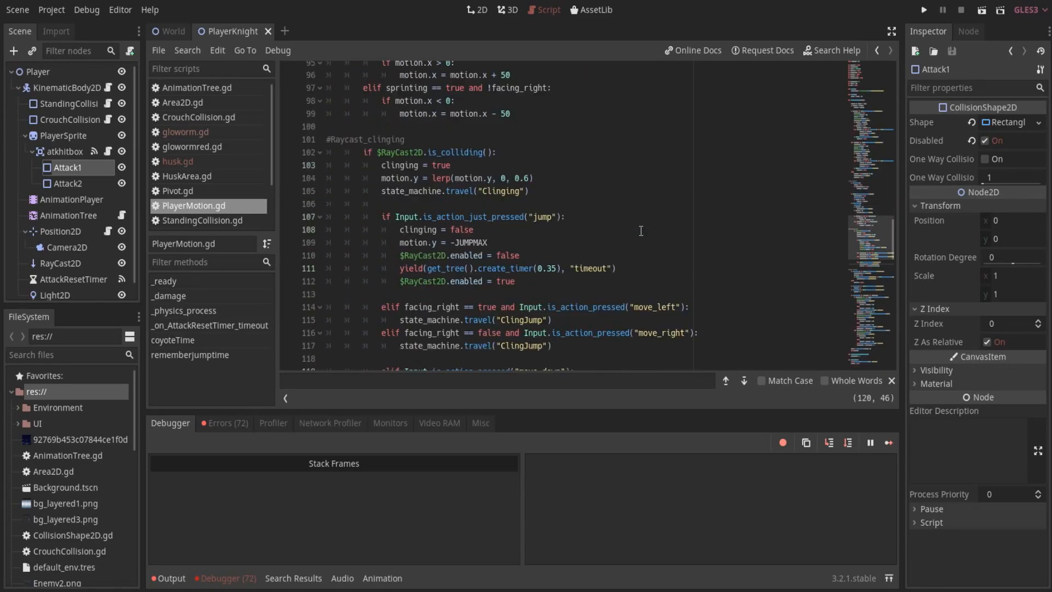
{"action": "scroll", "scroll_direction": "down", "scroll_amount": 3}
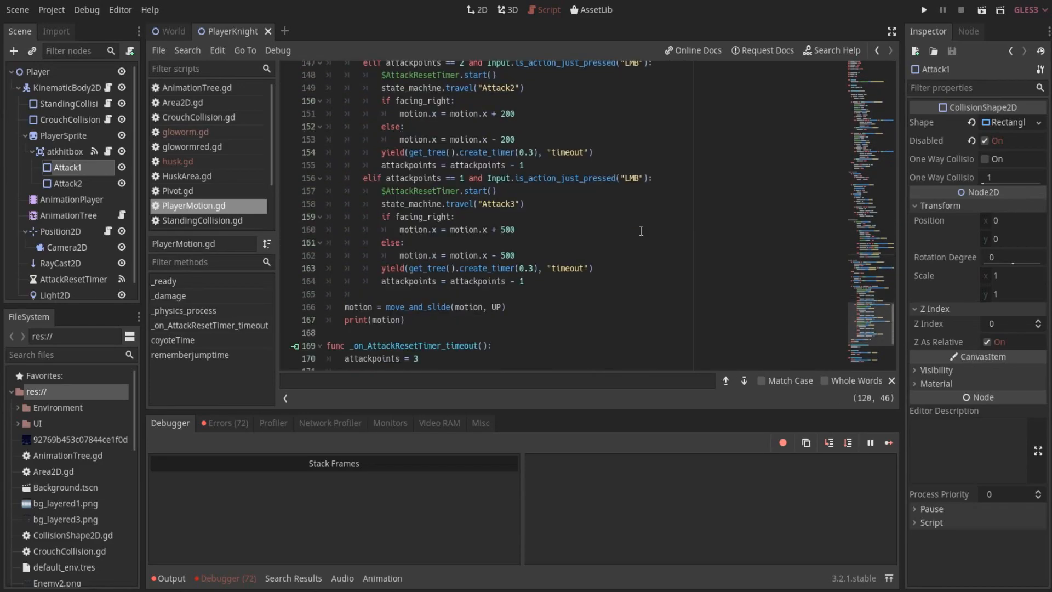
{"action": "scroll", "scroll_direction": "down", "scroll_amount": 3}
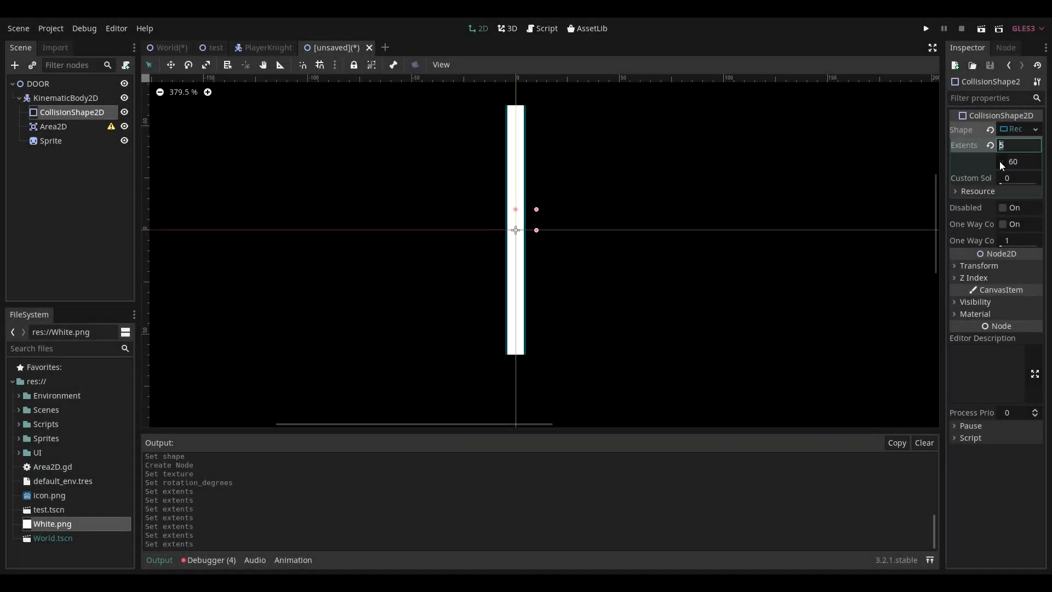
Step: Start connecting the door Area2D's body_entered signal, cancel it, and run the game to test the door
{"action": "double_click", "coordinate": [1006, 154]}
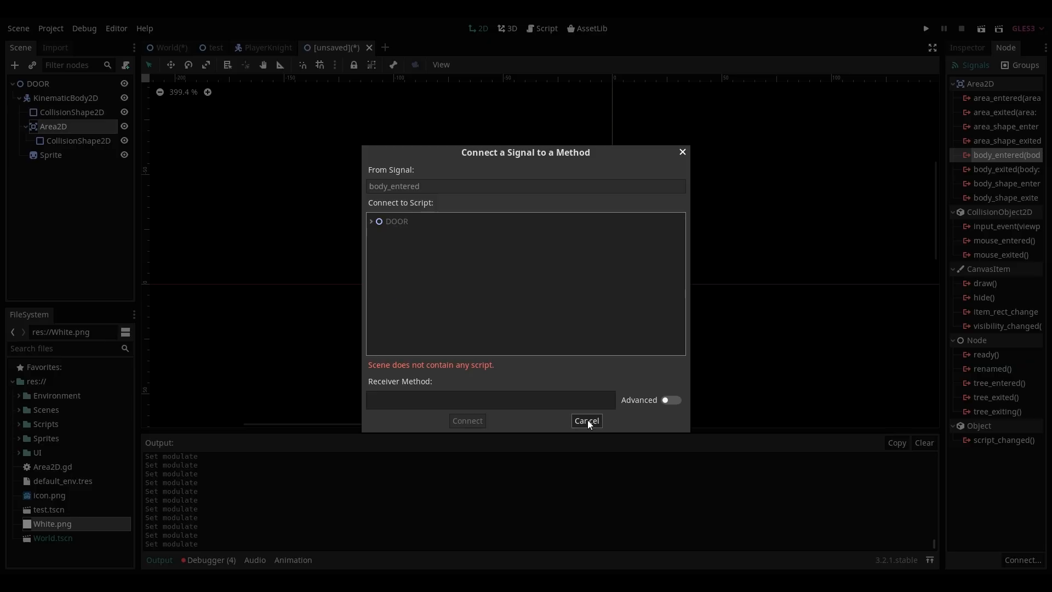
{"action": "left_click", "coordinate": [585, 421]}
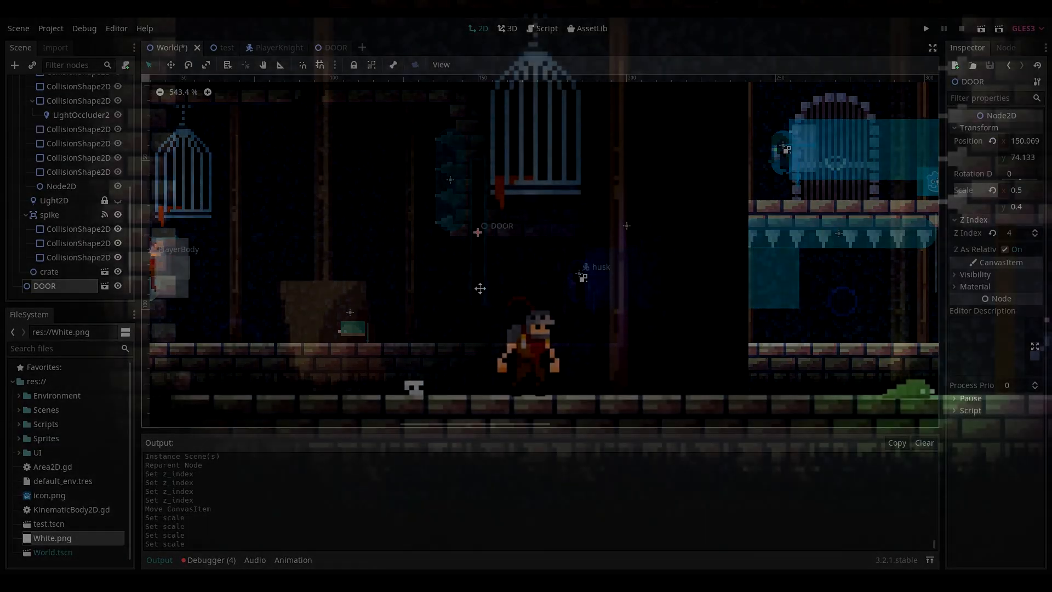
{"action": "left_click", "coordinate": [925, 28]}
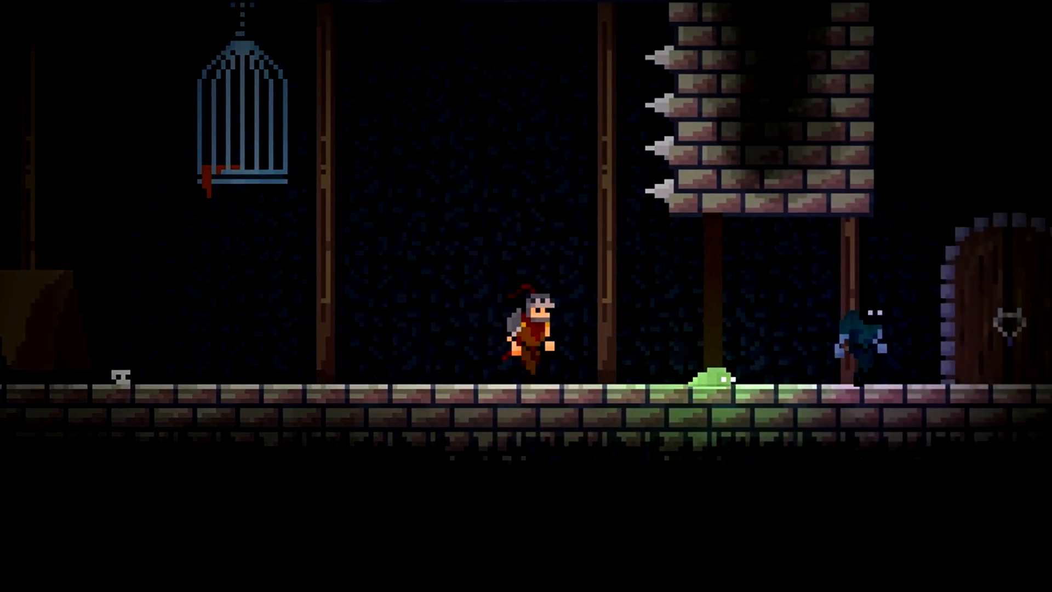